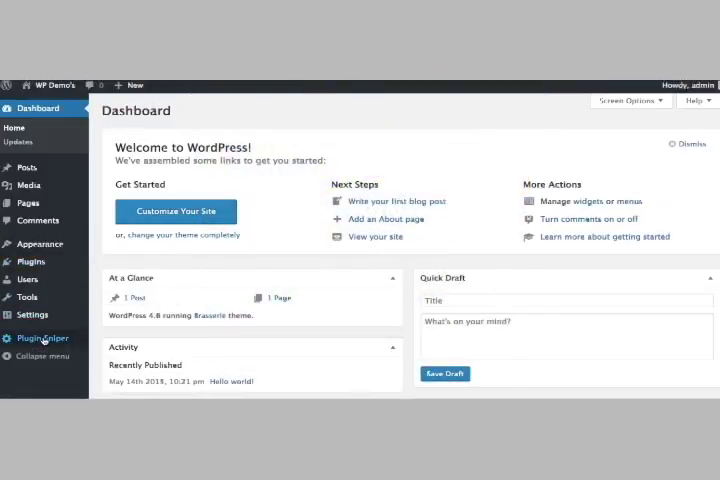
# Launch Plugin Sniper's standalone program from the WordPress sidebar and unlock it with the password.
pyautogui.click(44, 336)
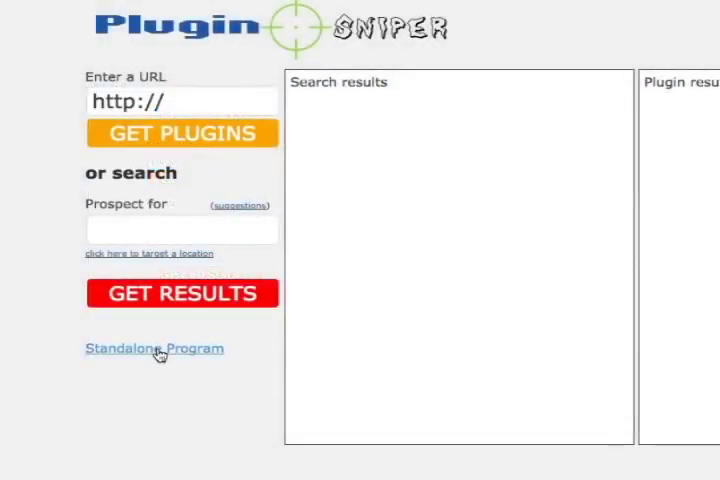
pyautogui.click(154, 348)
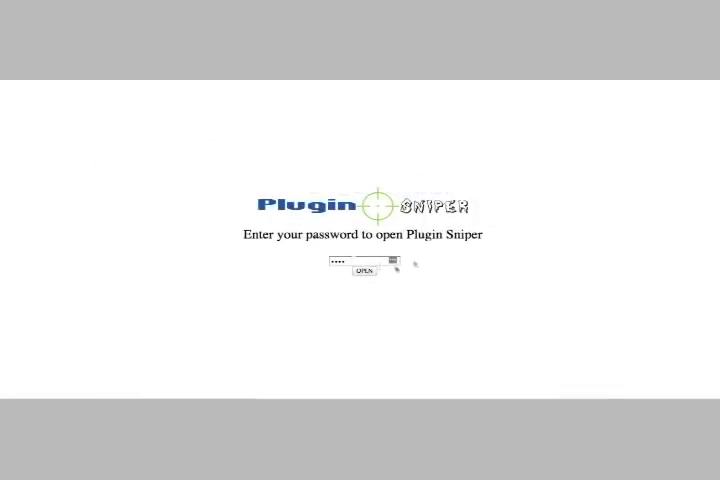
pyautogui.moveTo(304, 258)
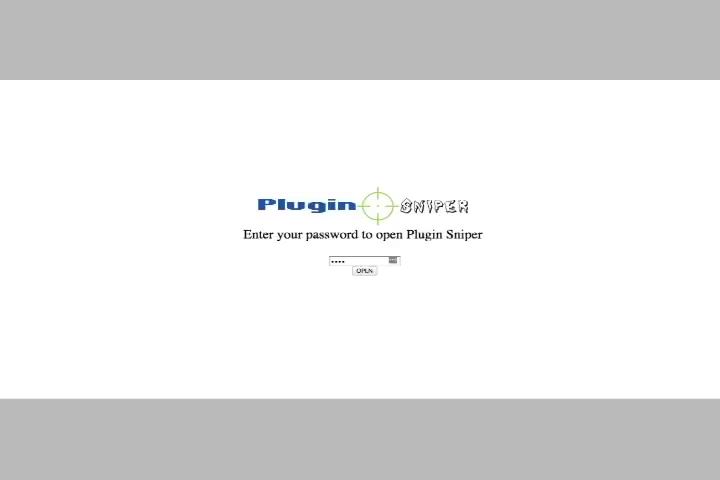
pyautogui.click(364, 272)
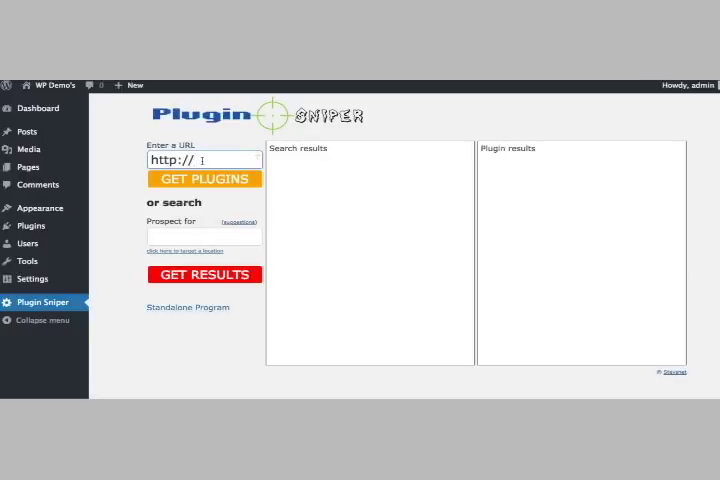
pyautogui.write('www.stev')
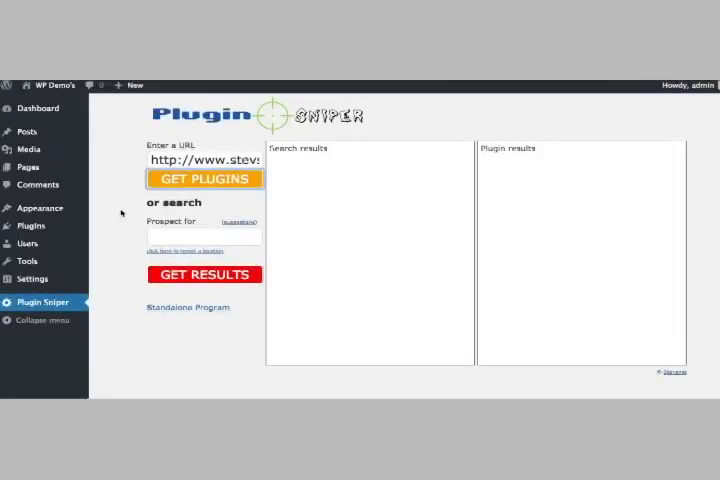
pyautogui.click(204, 180)
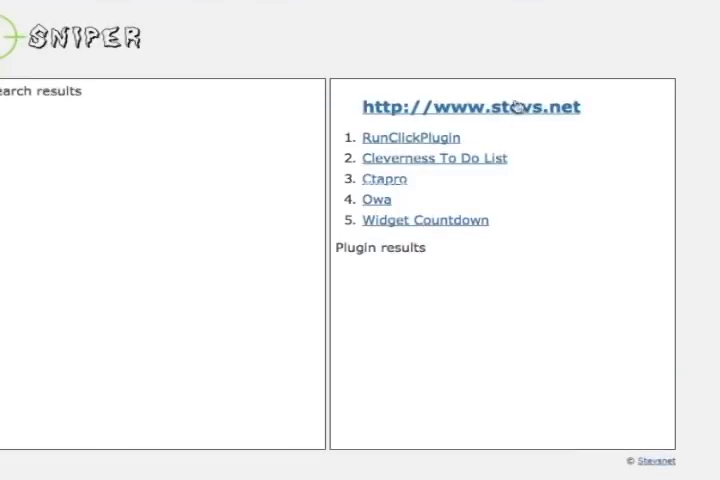
pyautogui.moveTo(512, 224)
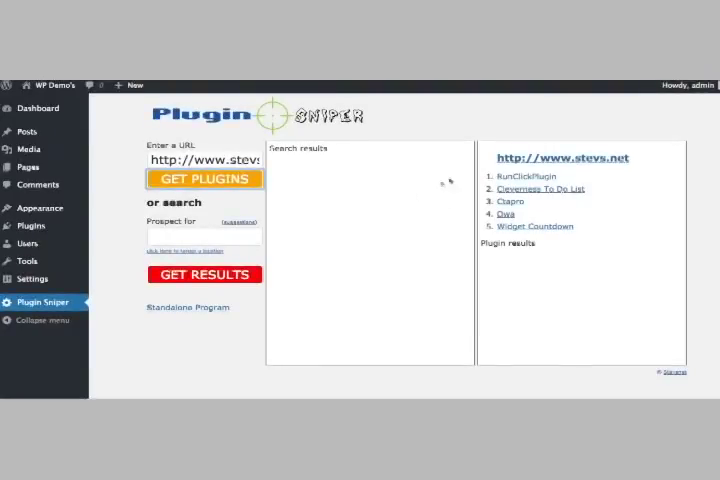
pyautogui.moveTo(332, 198)
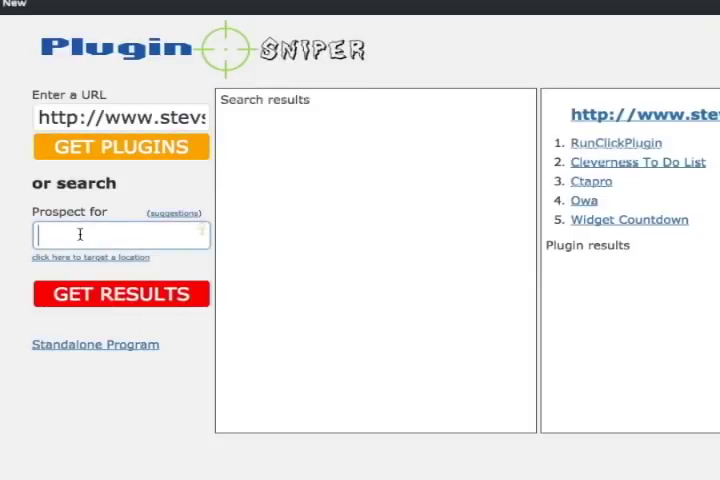
# Search for Lawyer prospects, returning 61 websites.
pyautogui.write('La')
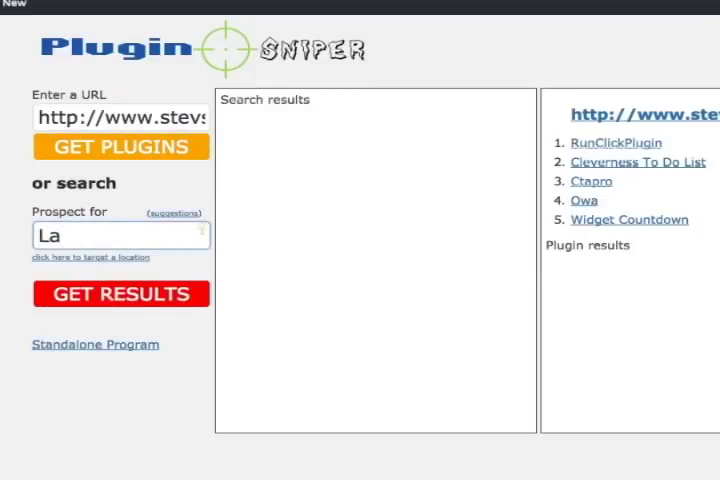
pyautogui.write('wyer')
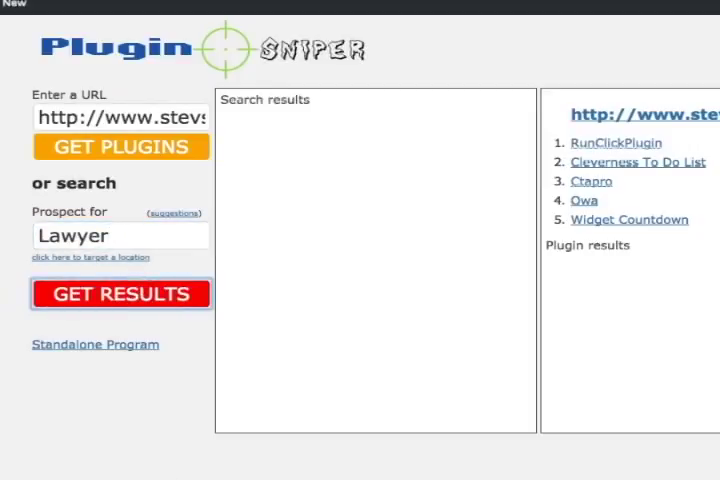
pyautogui.click(120, 292)
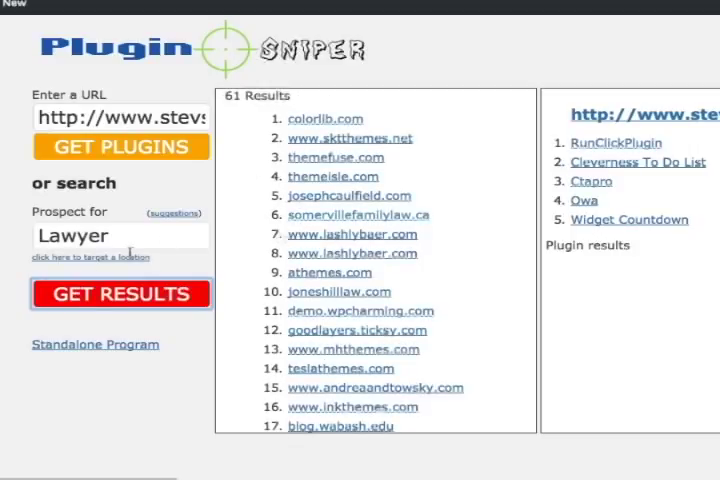
pyautogui.moveTo(90, 264)
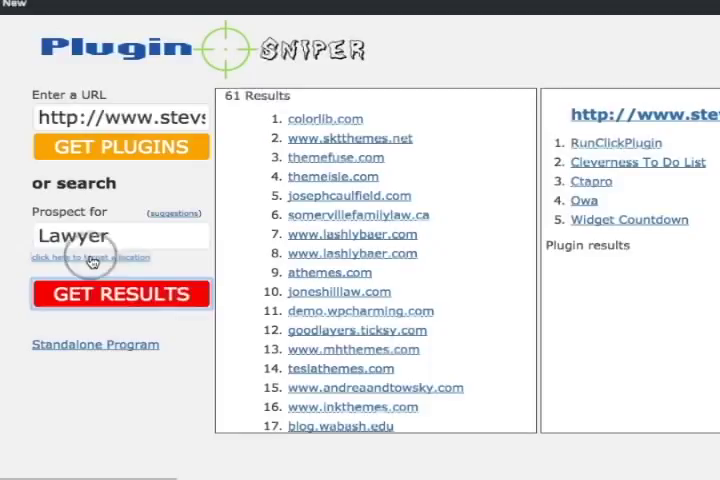
# Target the location Melbourne with Australia as the country.
pyautogui.click(88, 256)
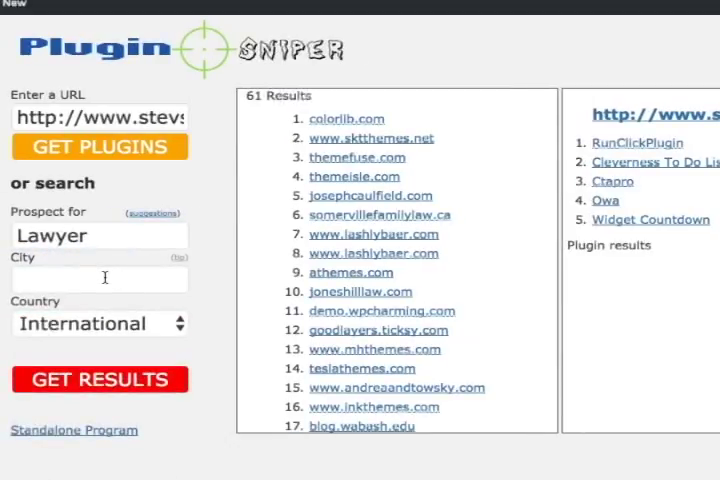
pyautogui.click(100, 278)
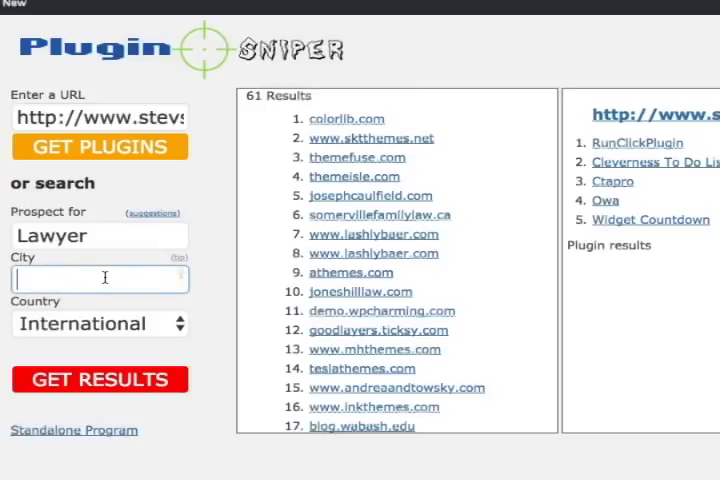
pyautogui.write('Melbourne')
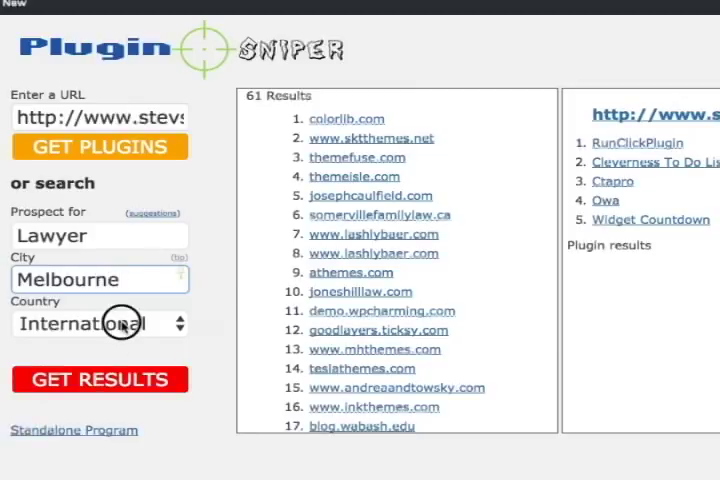
pyautogui.click(100, 324)
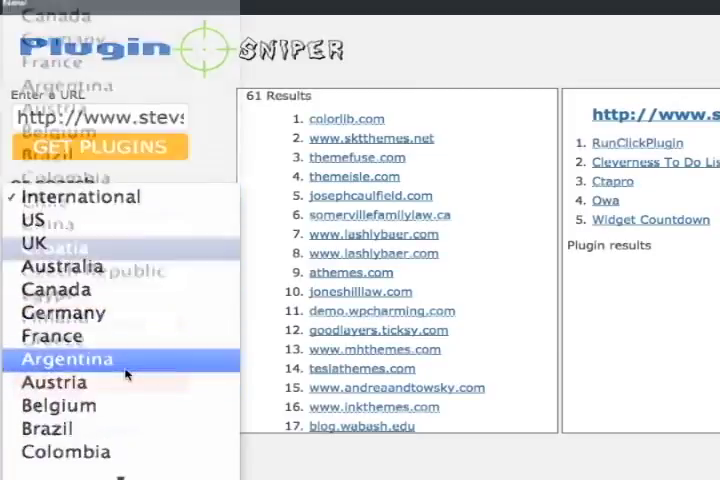
pyautogui.scroll(-3)
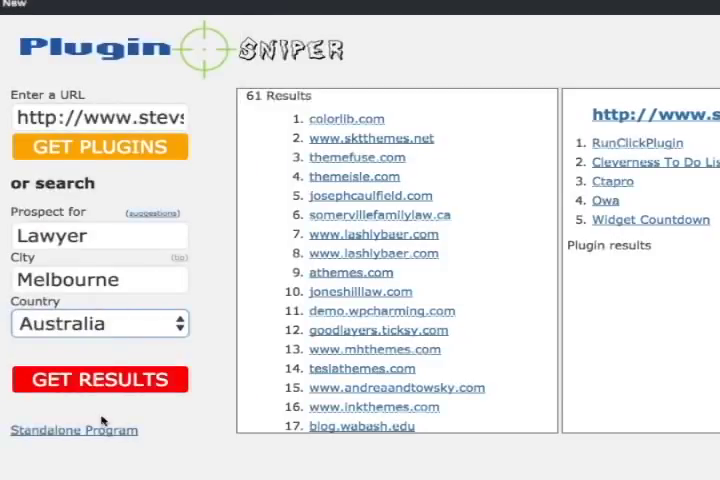
pyautogui.moveTo(210, 344)
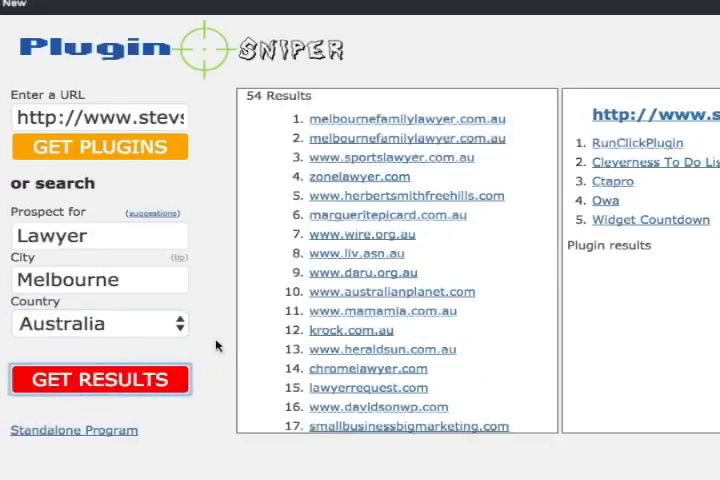
pyautogui.moveTo(380, 104)
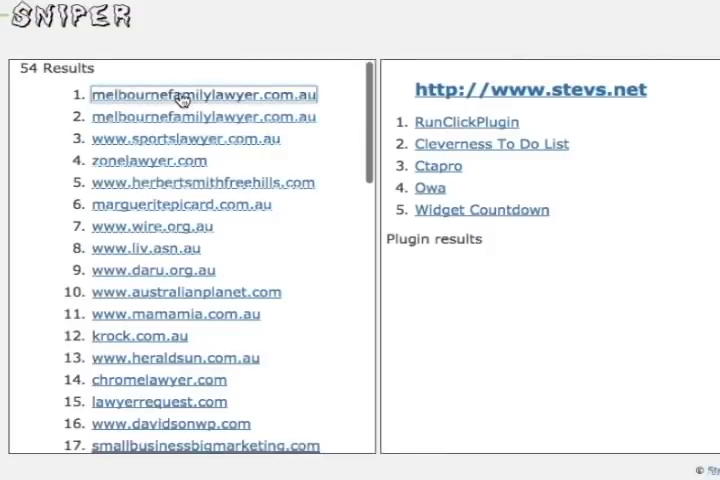
pyautogui.moveTo(342, 284)
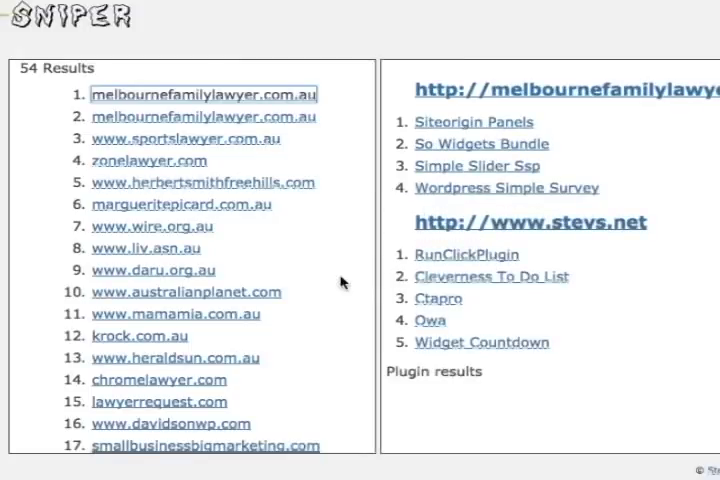
pyautogui.moveTo(350, 220)
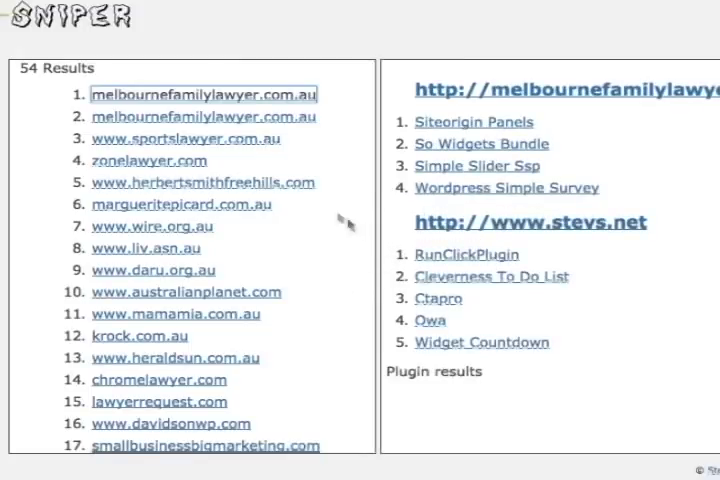
pyautogui.moveTo(410, 150)
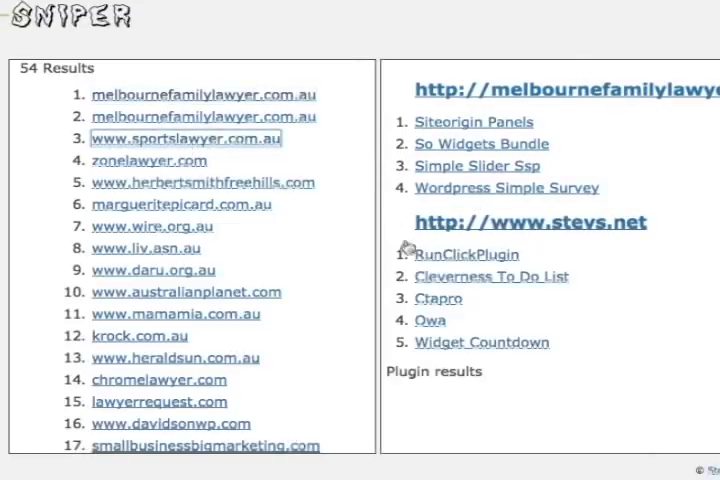
pyautogui.moveTo(620, 108)
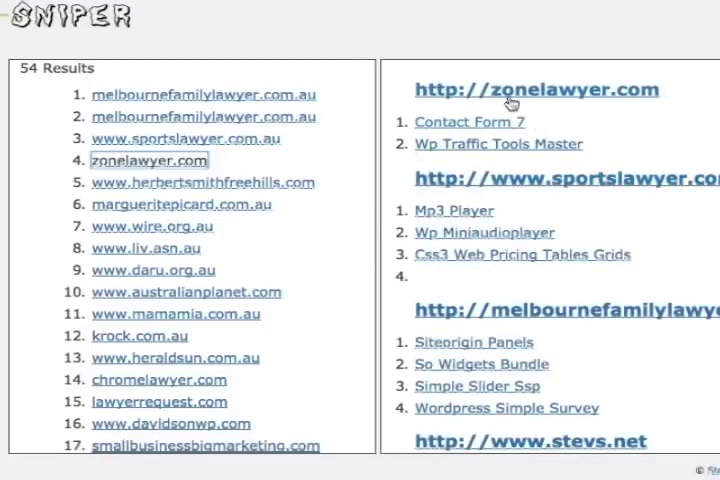
# Scroll through the 54 Melbourne lawyer results and their listed plugins.
pyautogui.scroll(-3)
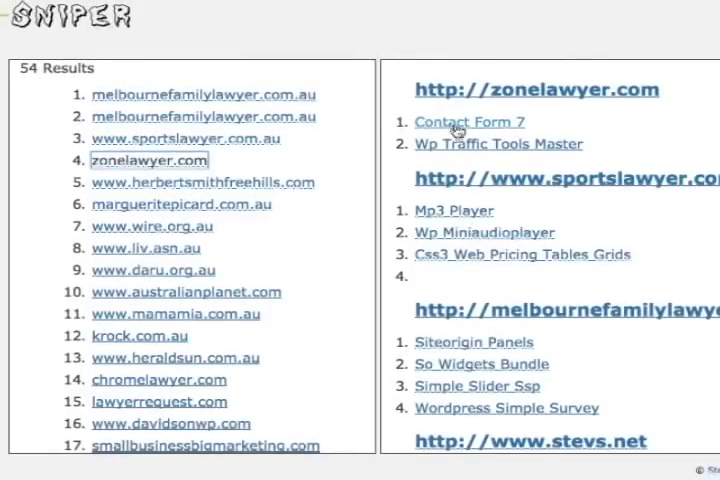
pyautogui.moveTo(598, 122)
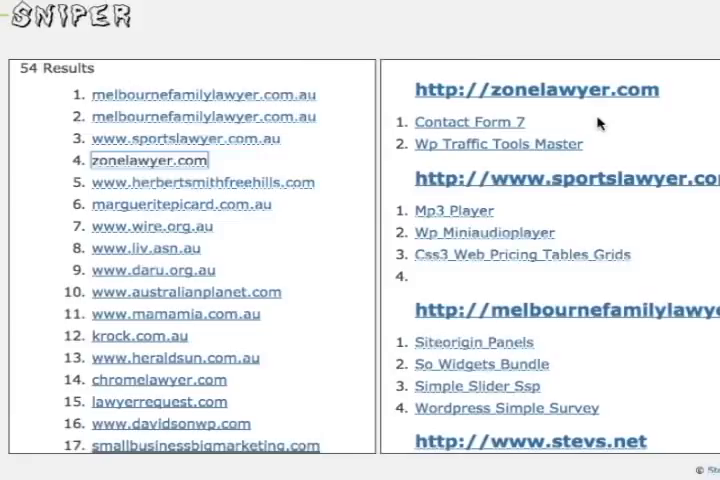
pyautogui.moveTo(538, 132)
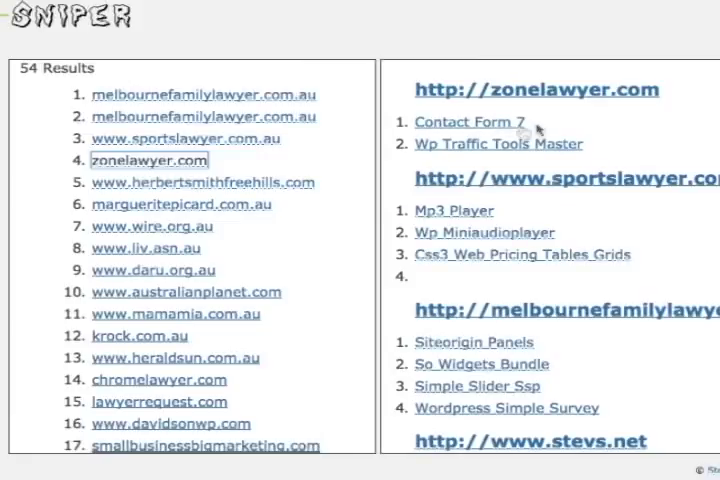
pyautogui.moveTo(544, 90)
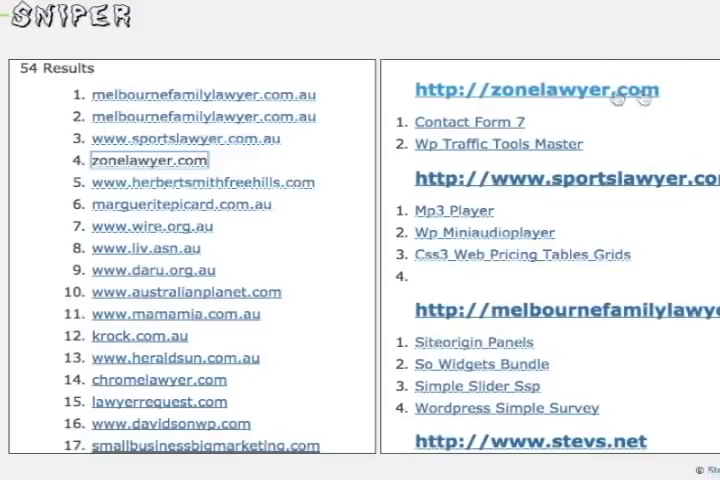
pyautogui.moveTo(434, 132)
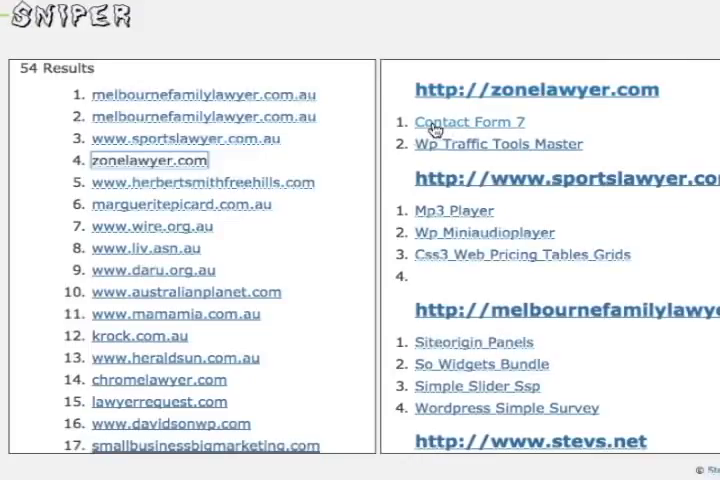